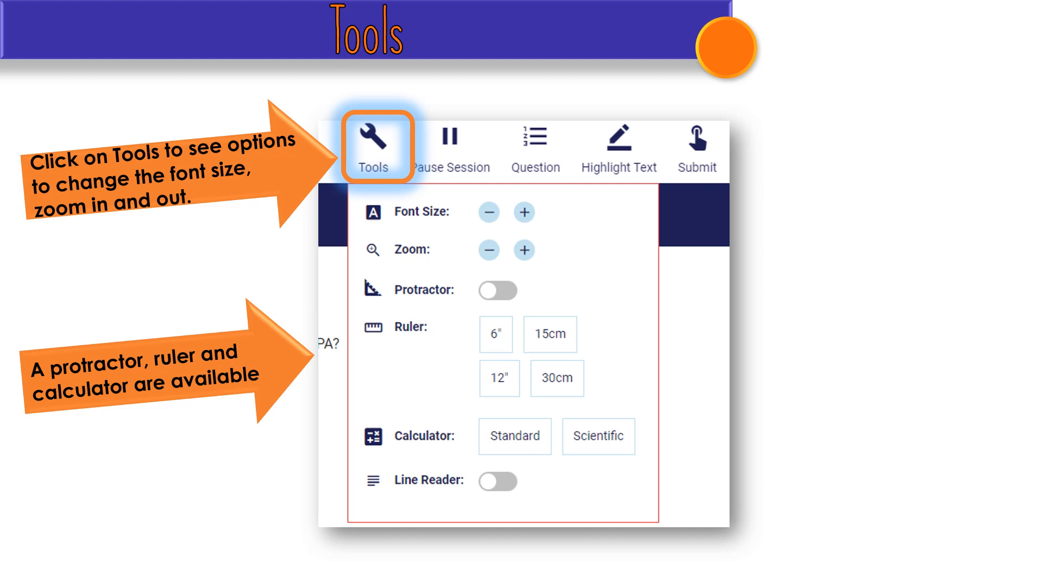
Step: Advance past the Tools slides to the 'And… More Tools' slide on pausing and the question list
left_click(373, 148)
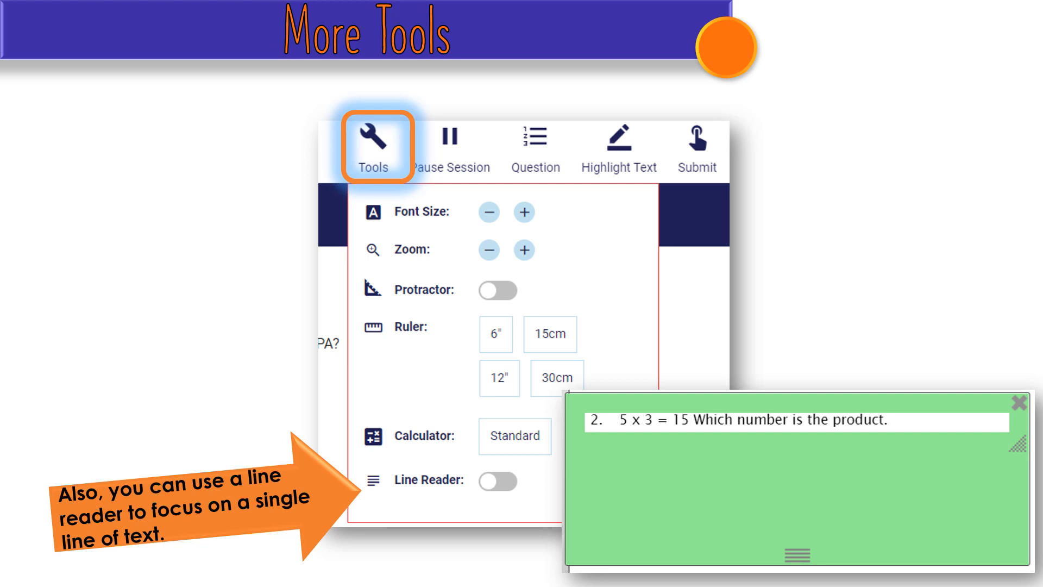
key("Right")
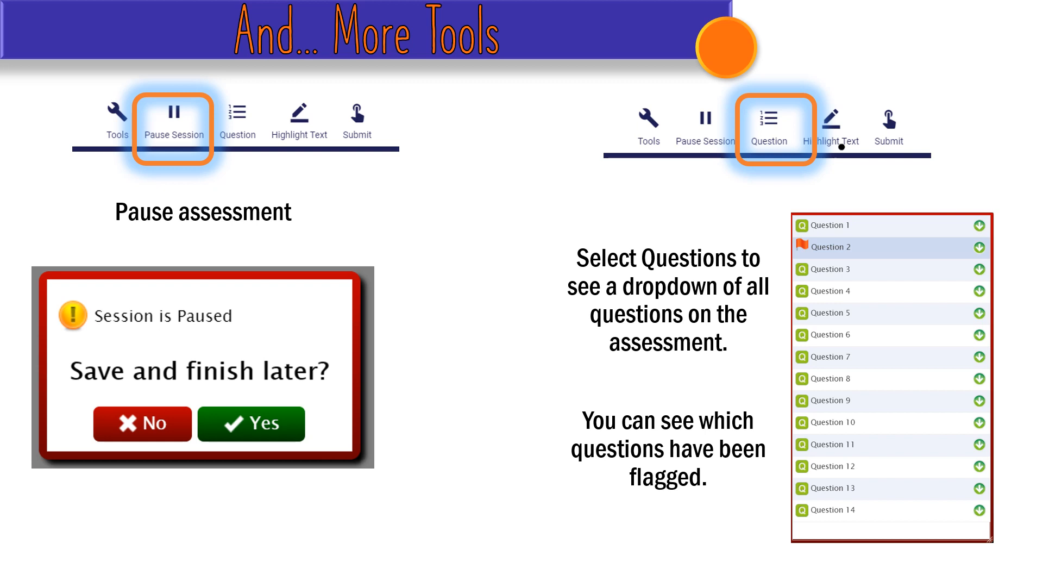